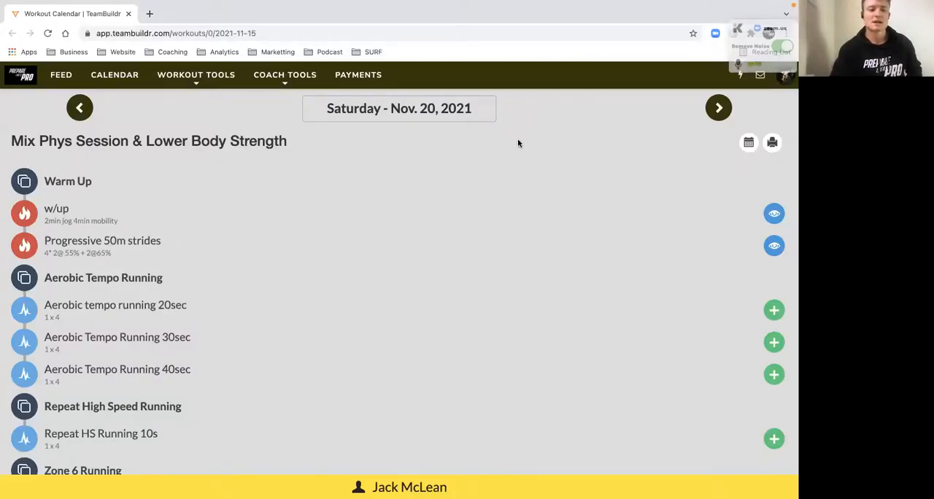
mouse_move(160, 315)
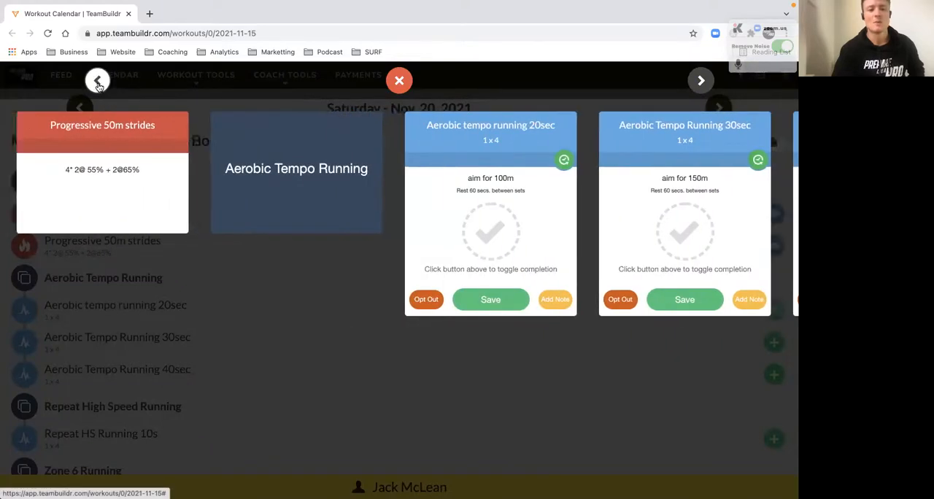
Step back to the Warm Up cards, then forward to the aerobic tempo running cards
left_click(97, 80)
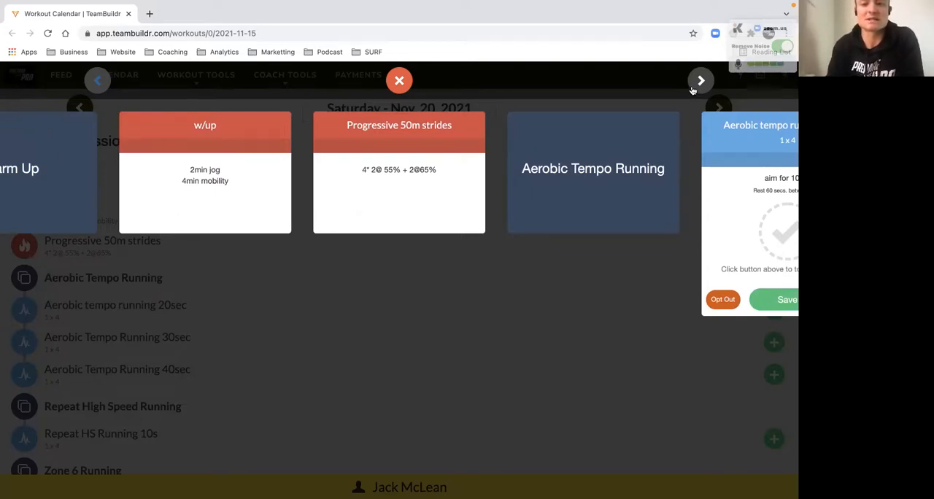
left_click(699, 80)
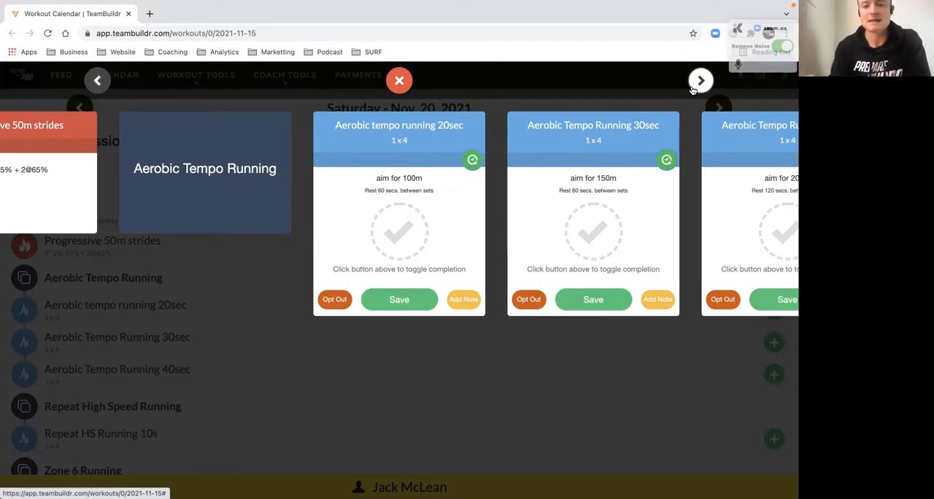
Advance past the 40sec aerobic tempo card to the Repeat HS Running 10s card
left_click(700, 80)
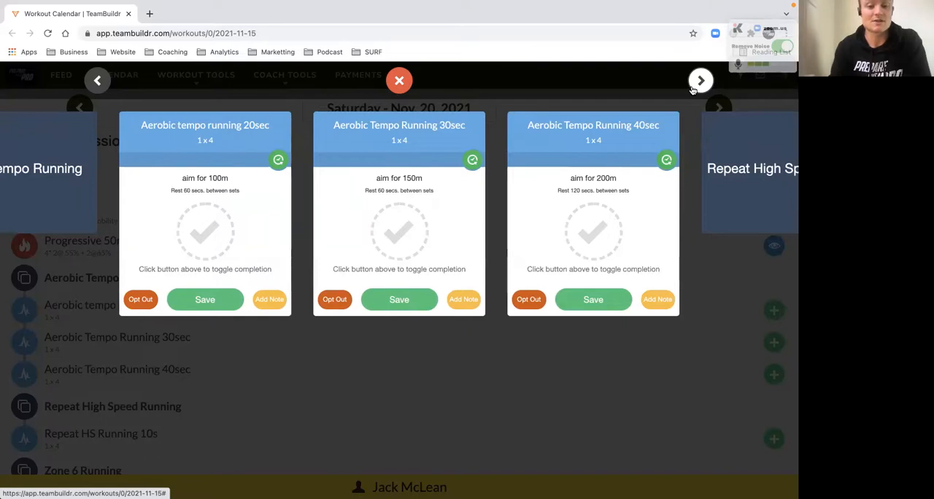
left_click(699, 81)
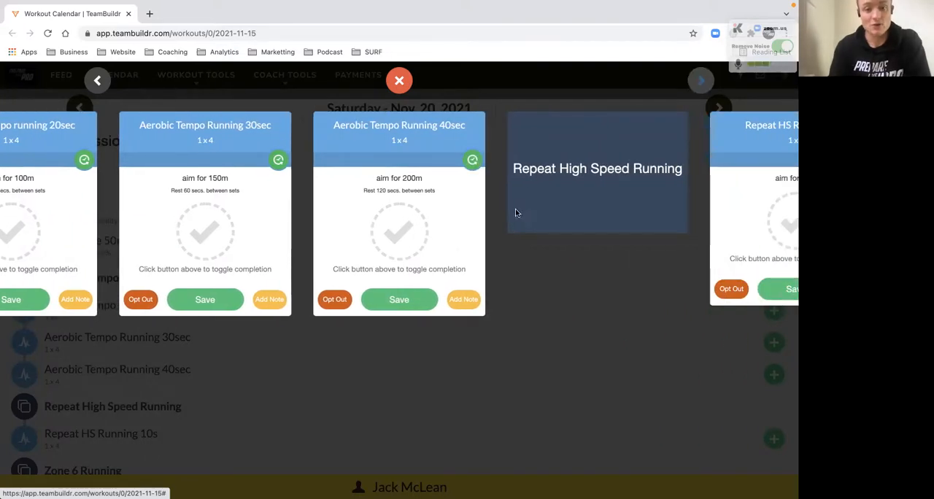
mouse_move(540, 241)
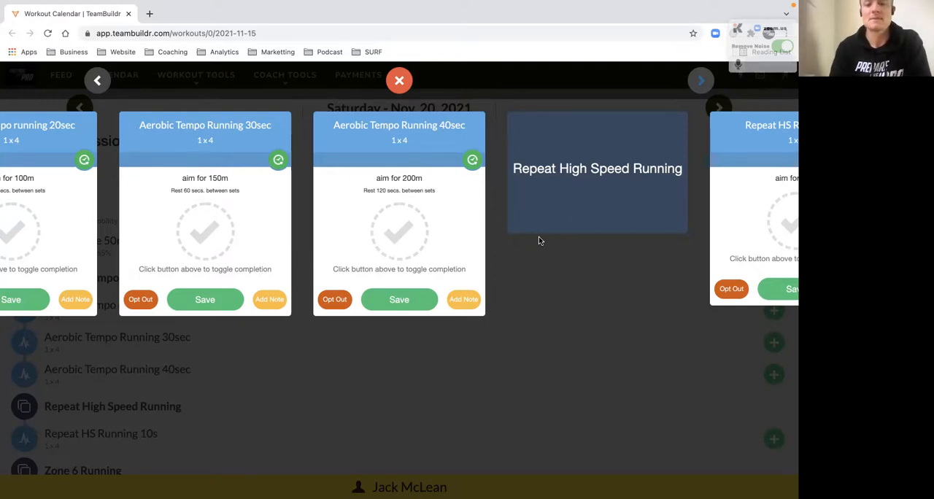
left_click(700, 80)
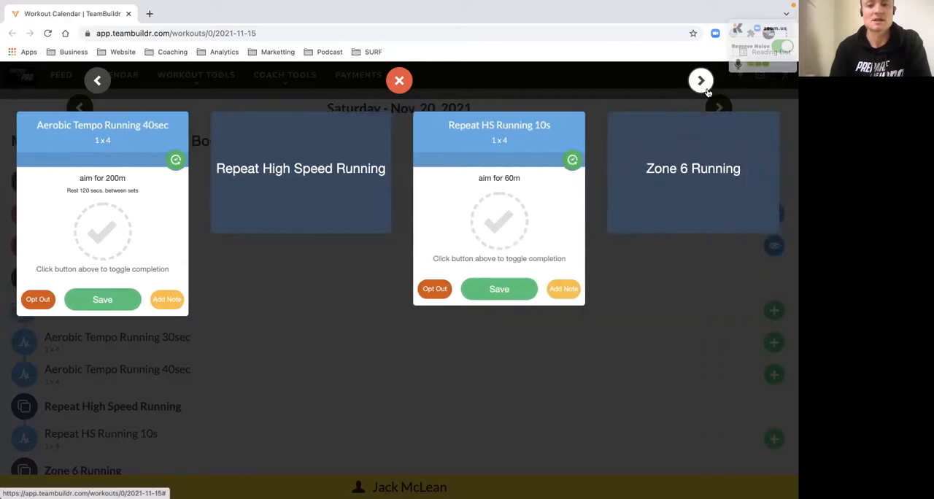
Advance through Zone 6 Running to the second Aerobic Tempo Running 30sec card
left_click(700, 80)
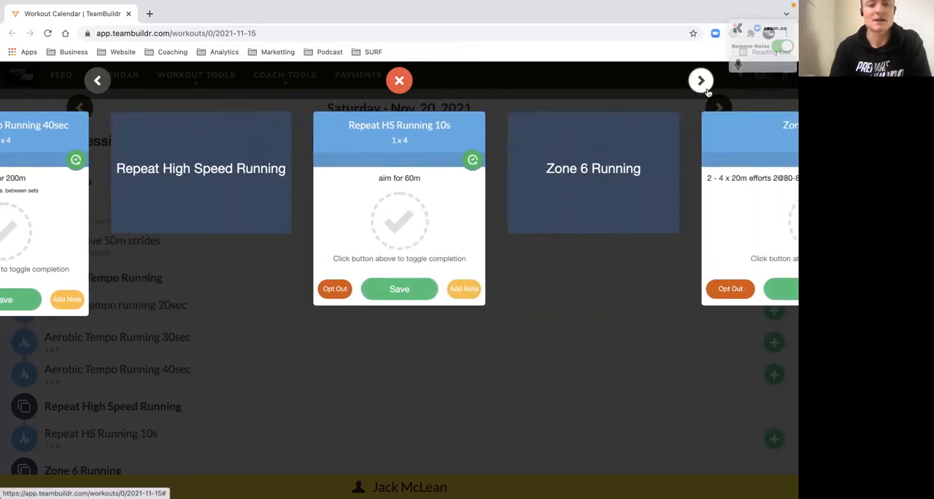
left_click(700, 80)
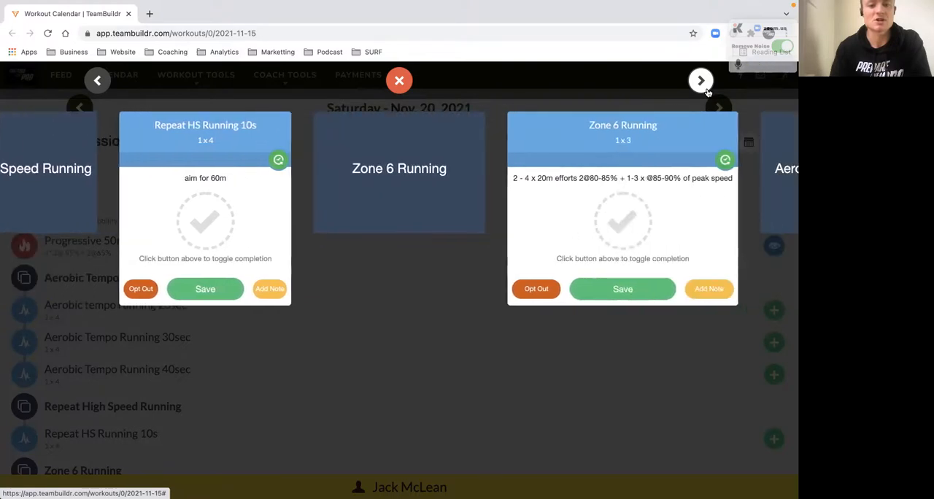
left_click(700, 81)
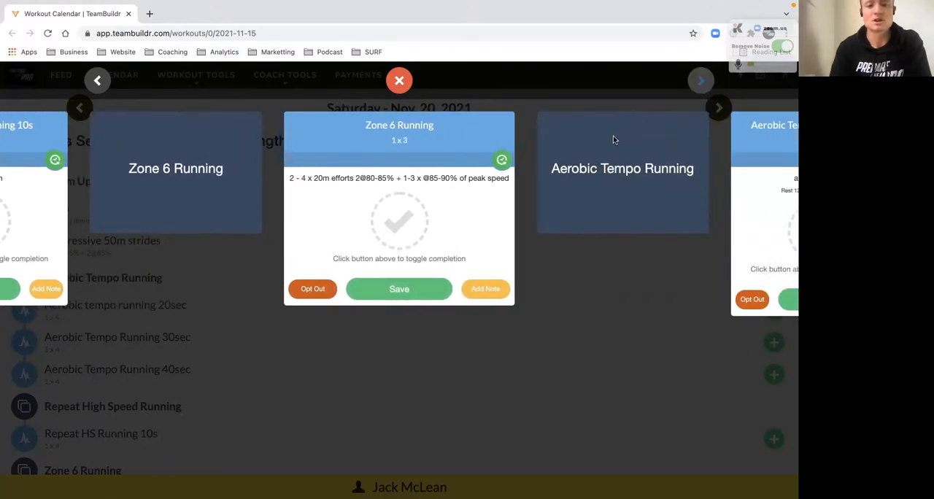
mouse_move(699, 80)
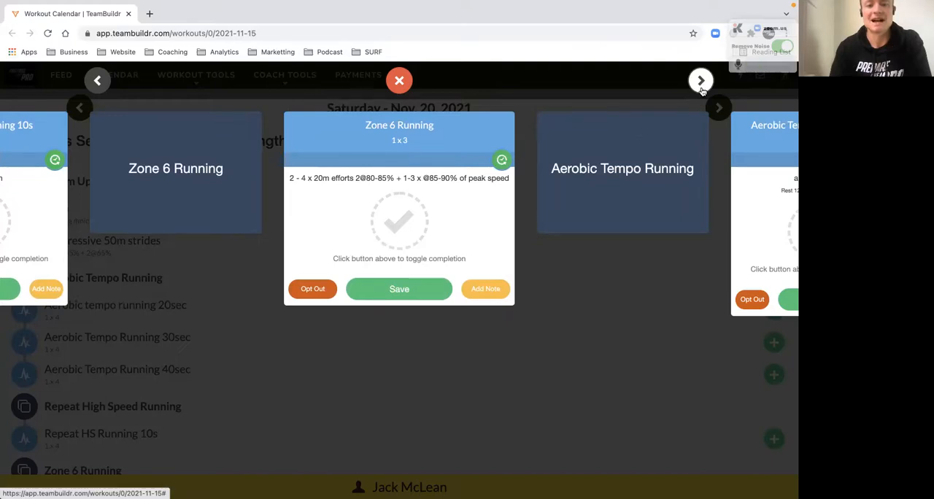
left_click(700, 81)
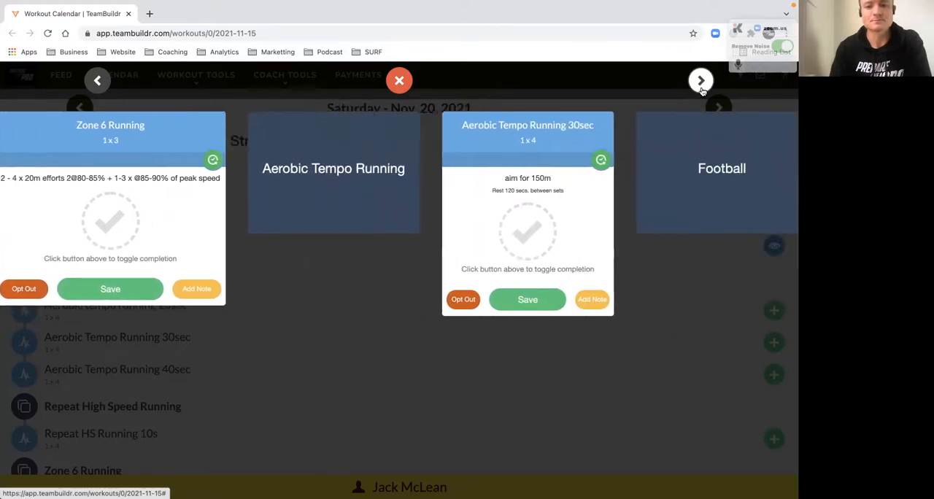
Advance through Football to the Shuttles to Goal Kick drill card
left_click(699, 80)
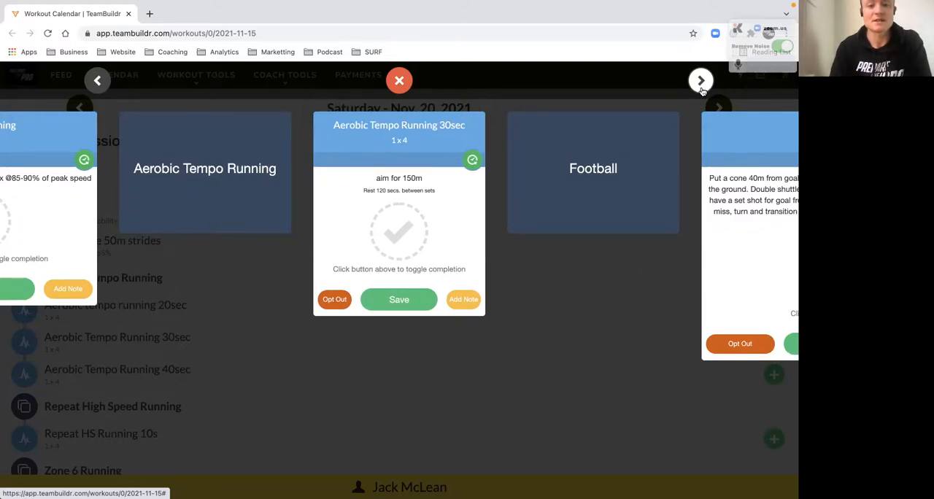
left_click(699, 81)
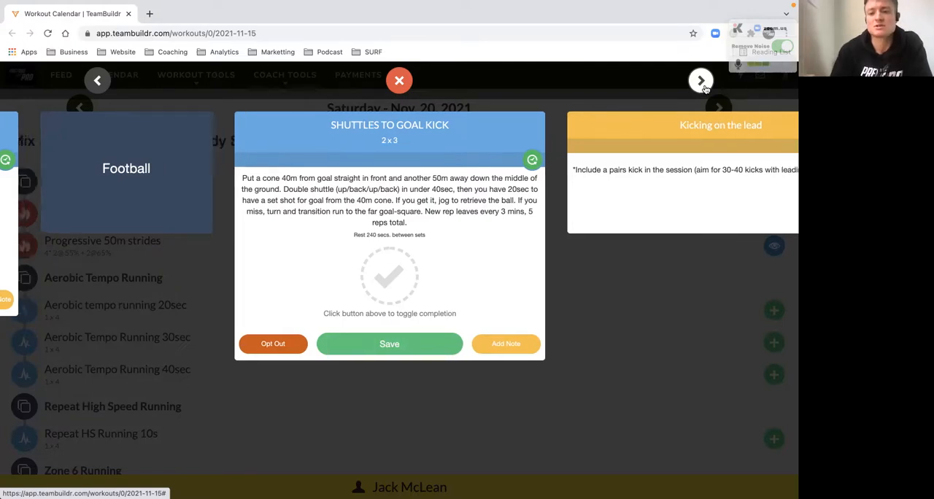
View the Kicking on the lead card, then close the carousel to the Saturday workout list
left_click(700, 80)
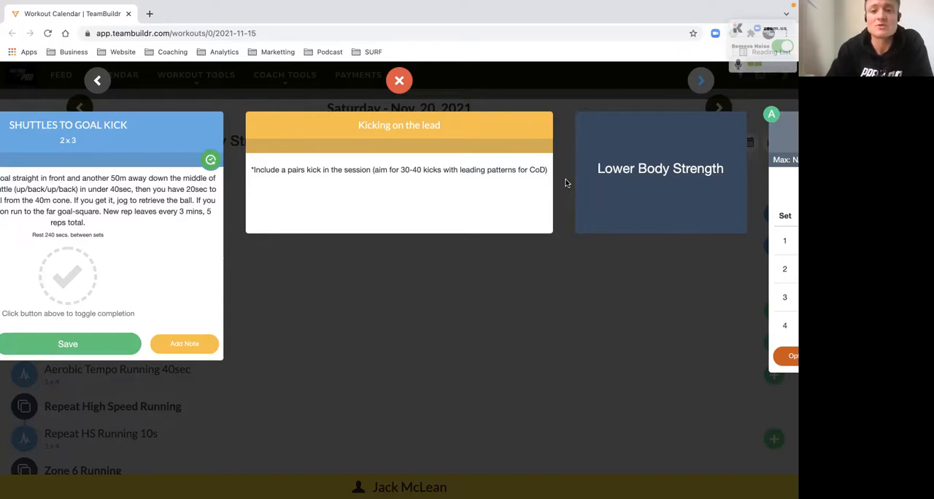
mouse_move(557, 191)
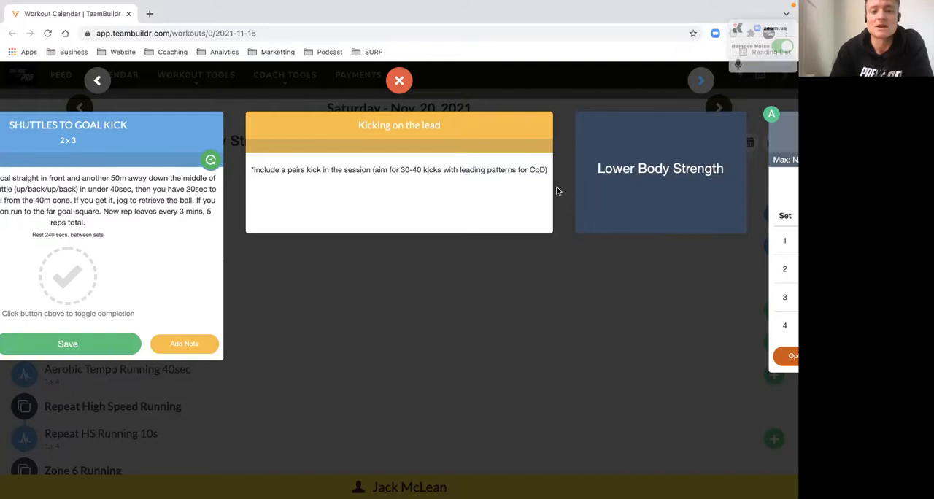
left_click(398, 80)
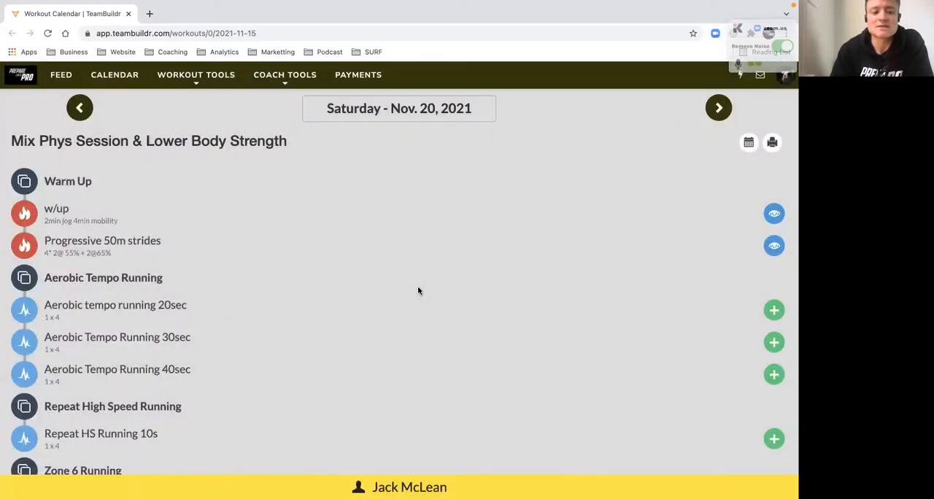